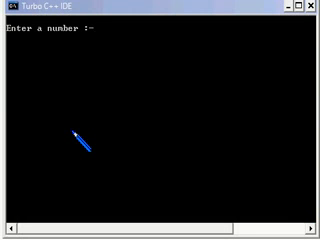
pyautogui.write('9')
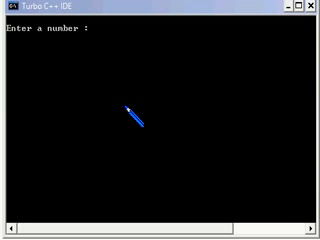
pyautogui.write('0')
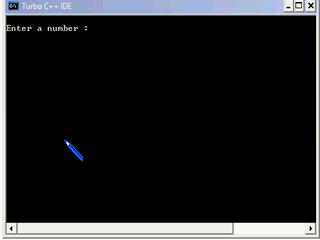
pyautogui.write('9')
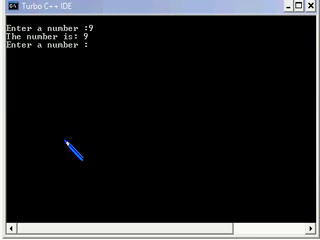
pyautogui.write('8')
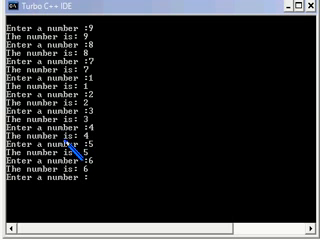
pyautogui.write('7')
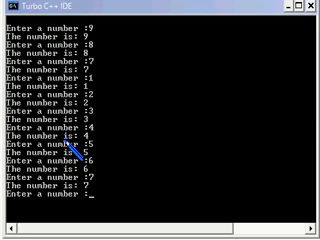
pyautogui.write('11')
pyautogui.write('90')
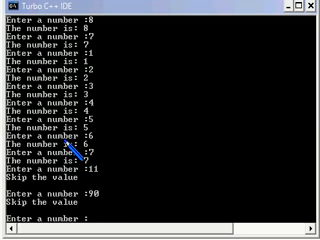
pyautogui.write('100')
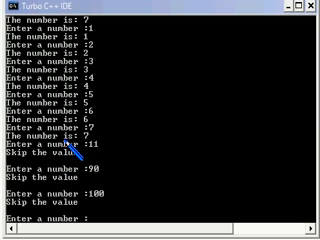
pyautogui.write('200')
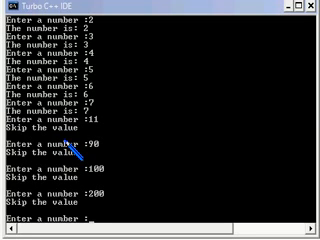
pyautogui.write('9')
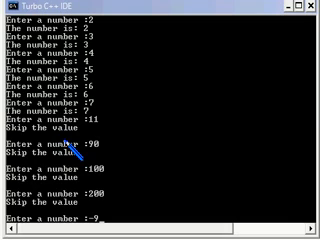